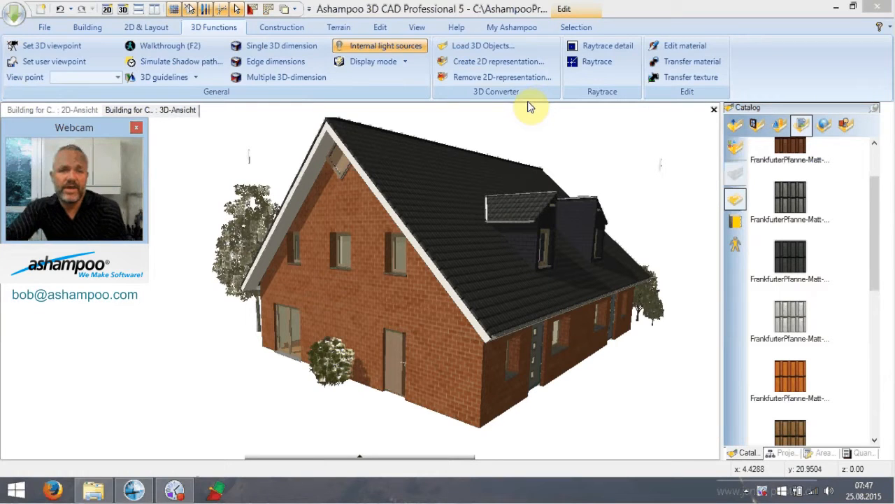
mouse_move(204, 157)
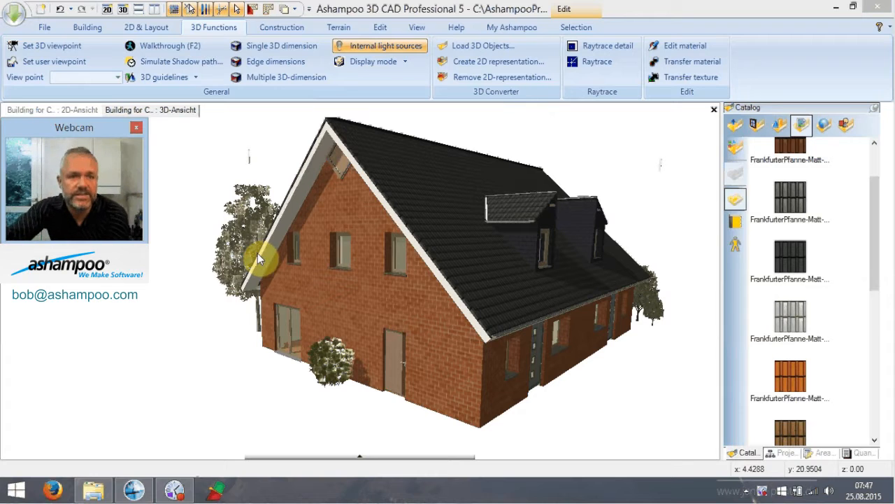
- Show the File ribbon commands: New, Open, Save, Print and Save view as picture
left_click(44, 27)
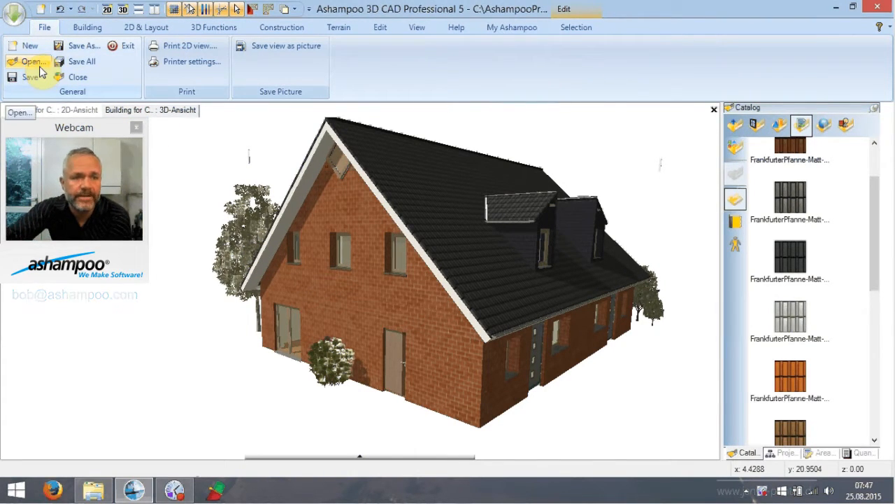
mouse_move(29, 48)
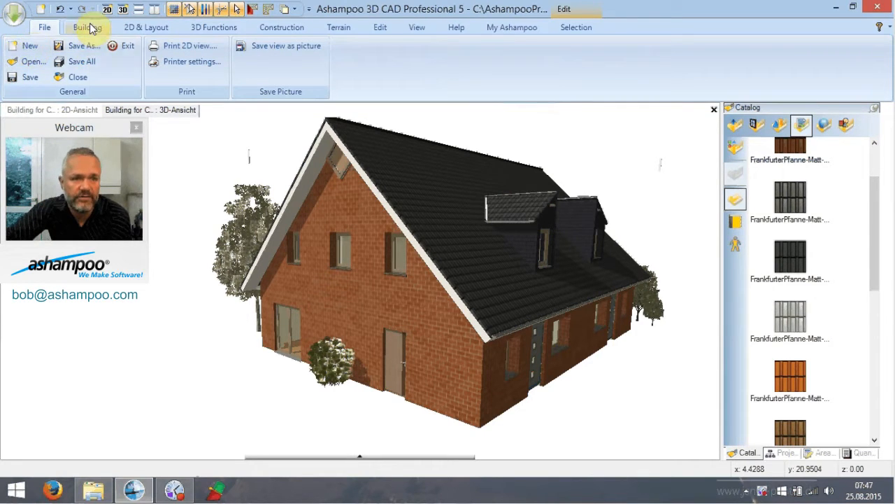
- Look over the Building ribbon, then show the 2D & Layout tools
left_click(87, 27)
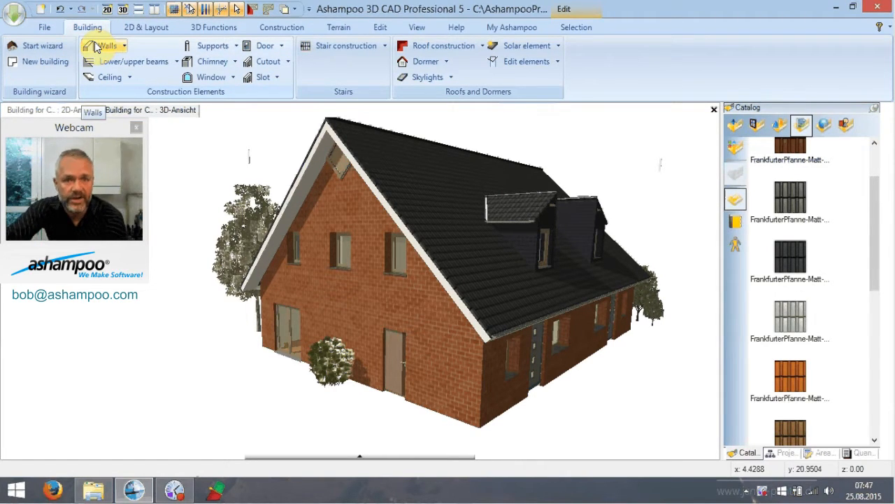
mouse_move(108, 57)
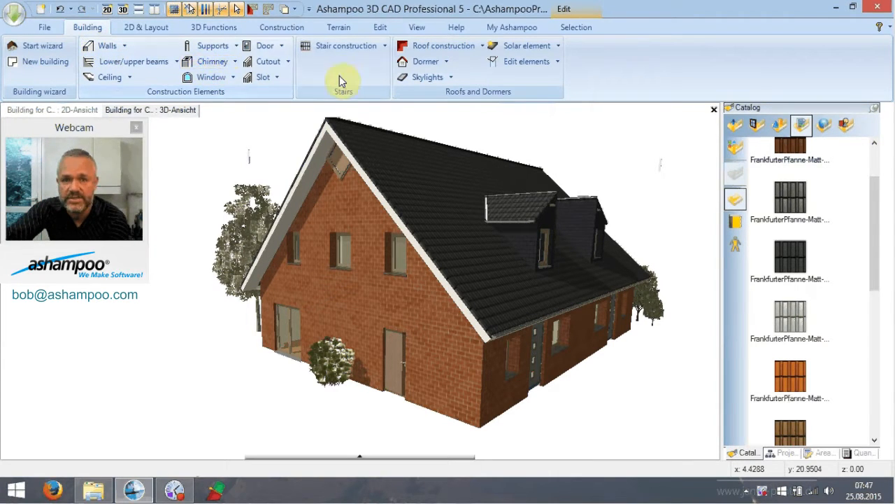
mouse_move(441, 46)
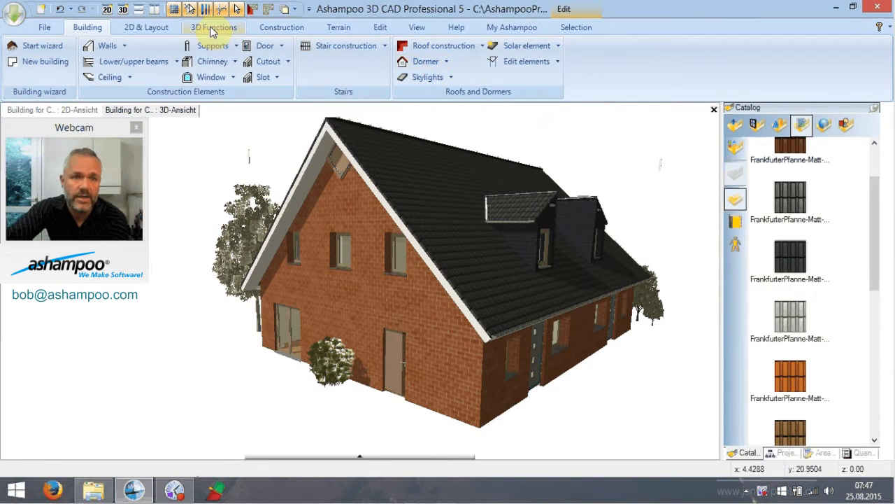
left_click(147, 27)
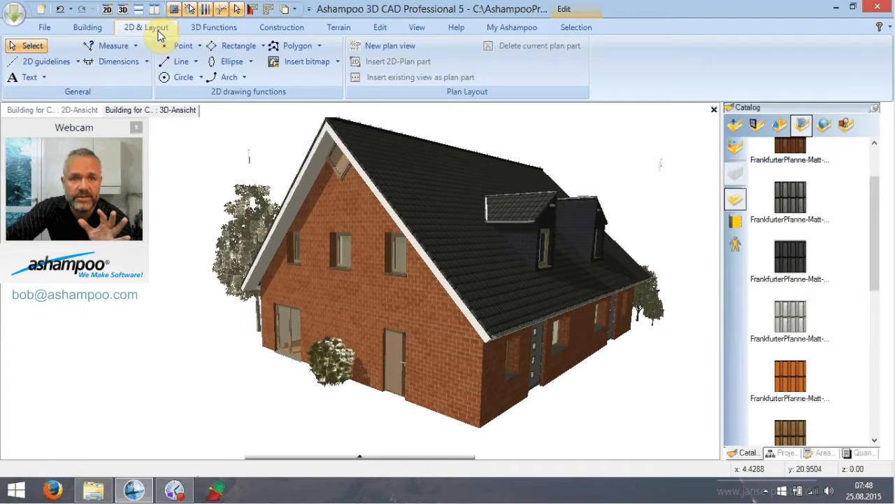
mouse_move(215, 27)
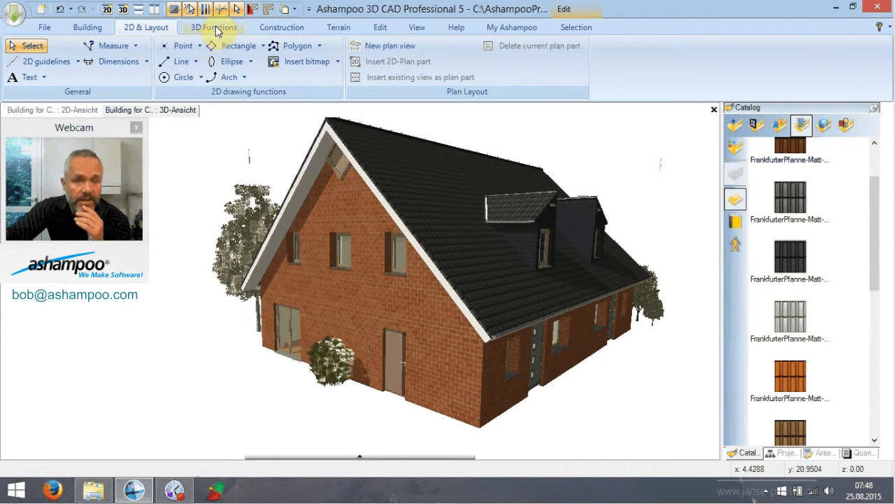
- Show the 3D Functions ribbon with viewpoints, walkthrough, shadow simulation and raytracing
left_click(214, 26)
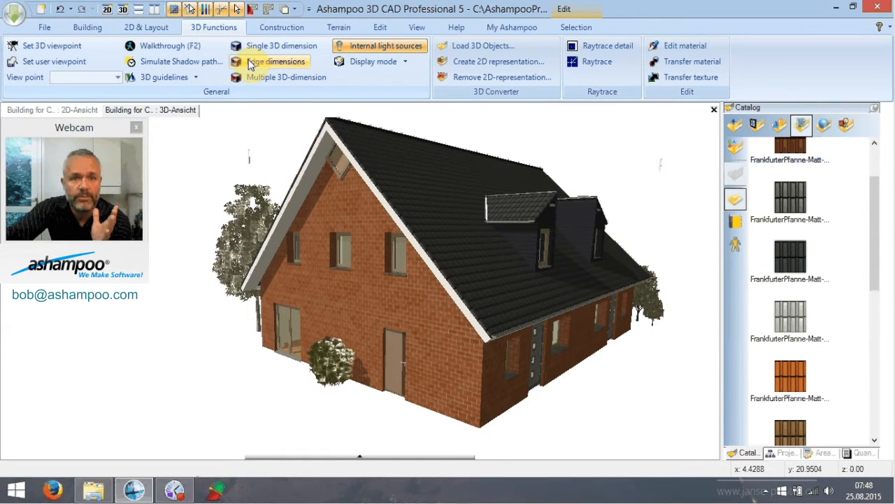
mouse_move(277, 61)
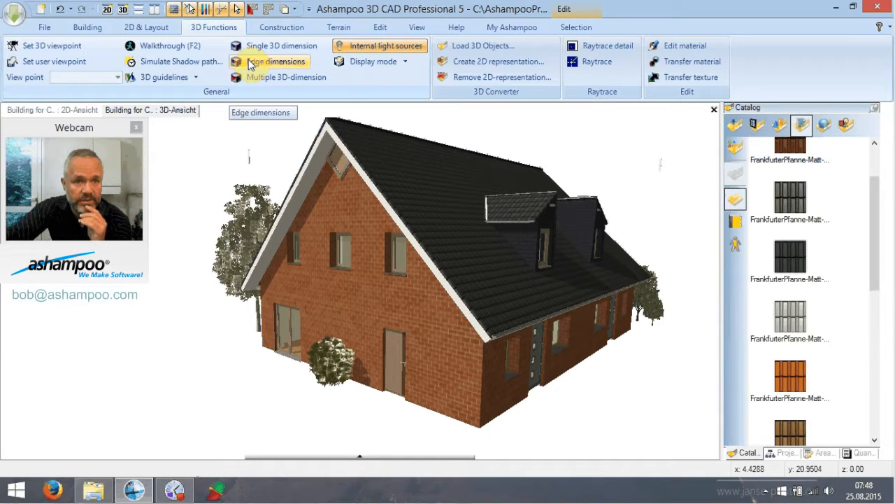
mouse_move(176, 61)
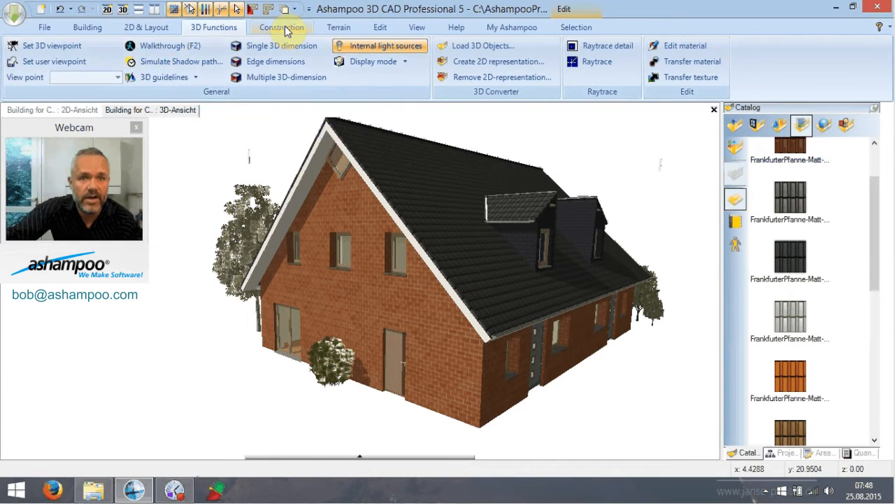
- Show the Construction ribbon's solid primitives, extrude, sweep and window tools, briefly revisiting Building
left_click(281, 26)
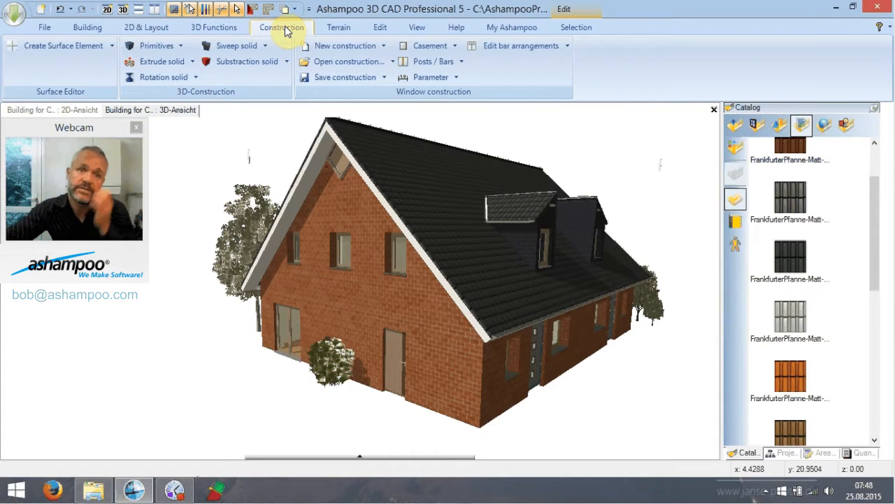
mouse_move(247, 62)
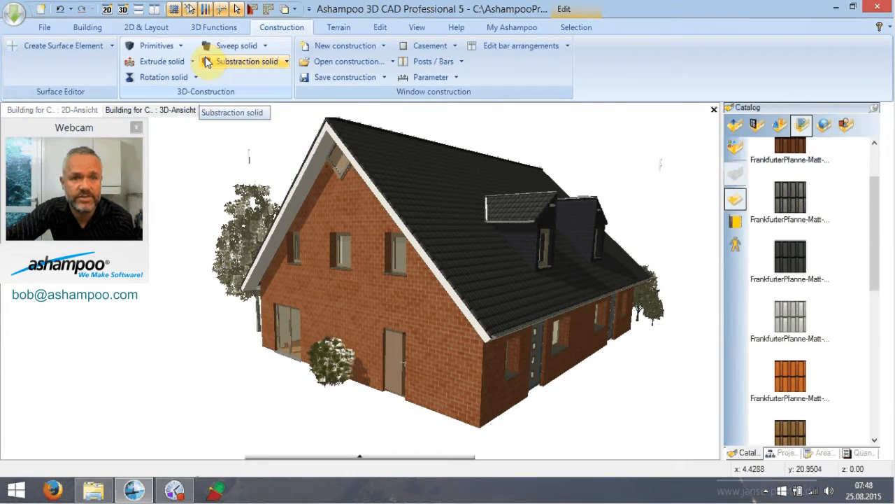
left_click(87, 27)
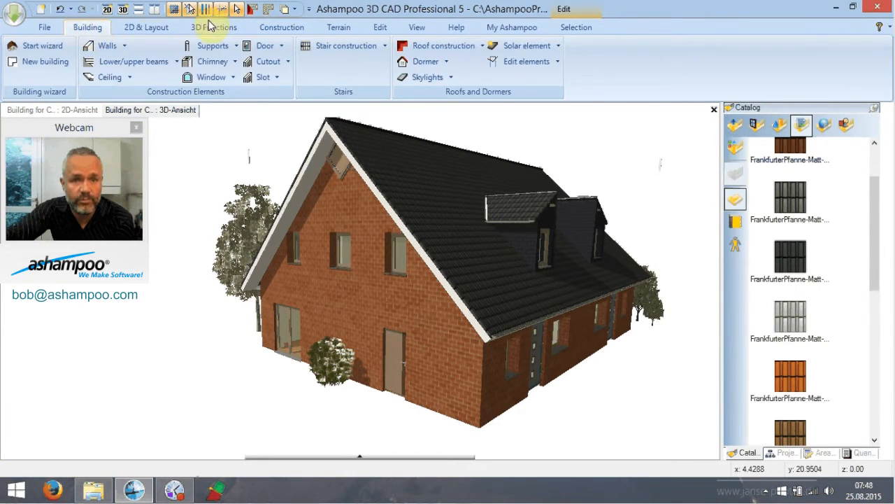
mouse_move(210, 46)
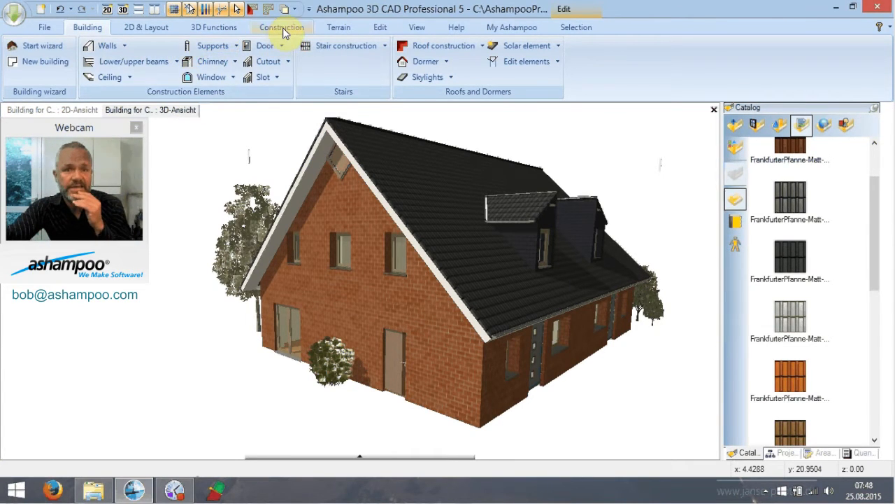
left_click(282, 27)
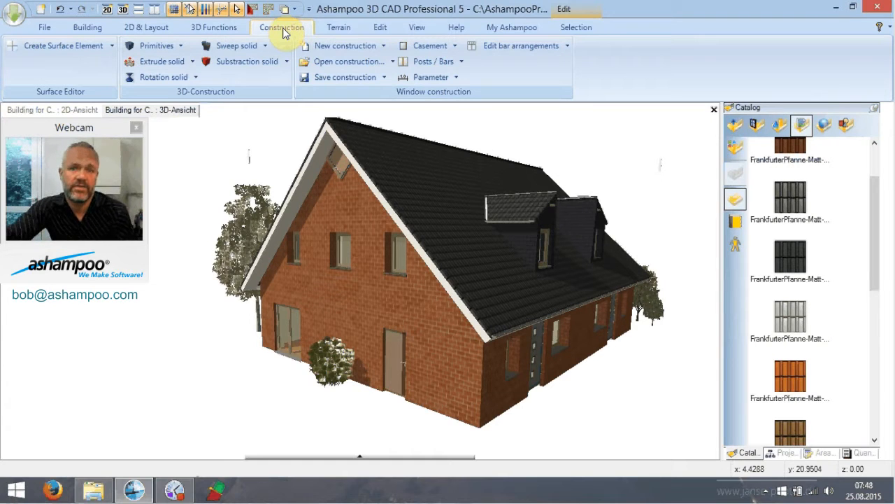
mouse_move(576, 26)
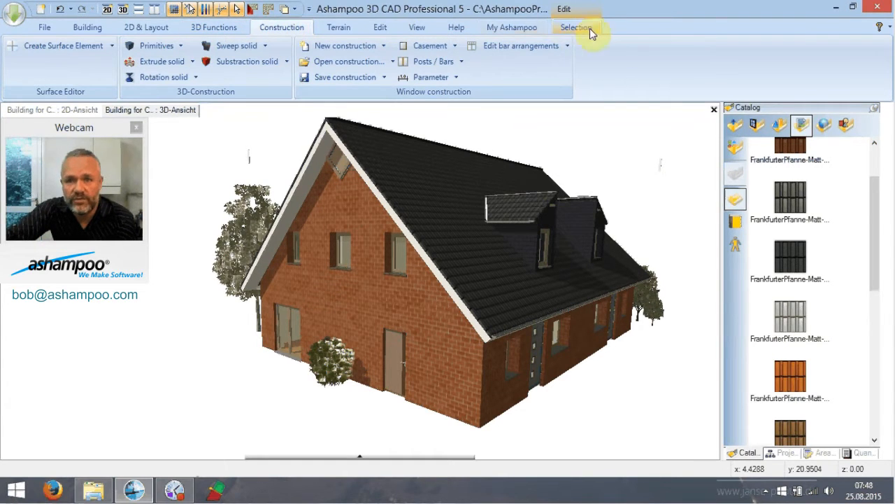
- Show the Terrain ribbon with contour, ground shape and terrain element tools
left_click(339, 27)
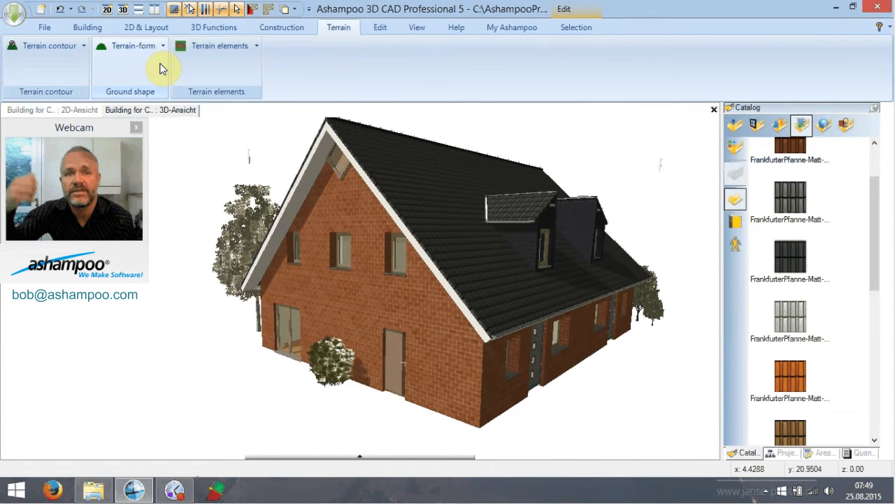
mouse_move(322, 60)
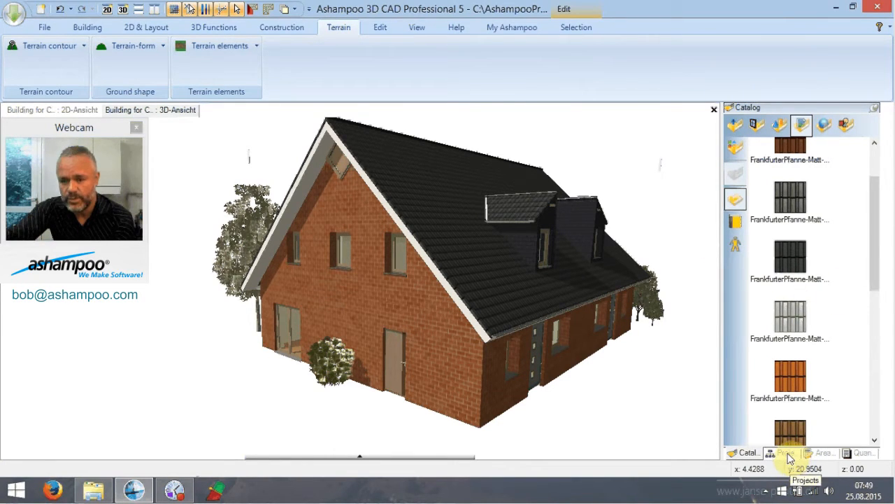
- Dock the Projects tree, listing Building 1, at the top of the right pane above Catalog
left_click(784, 453)
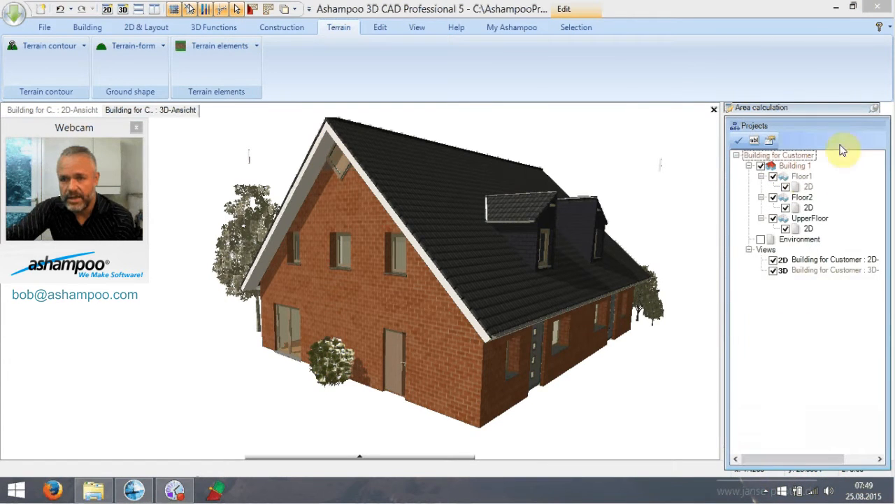
mouse_move(833, 131)
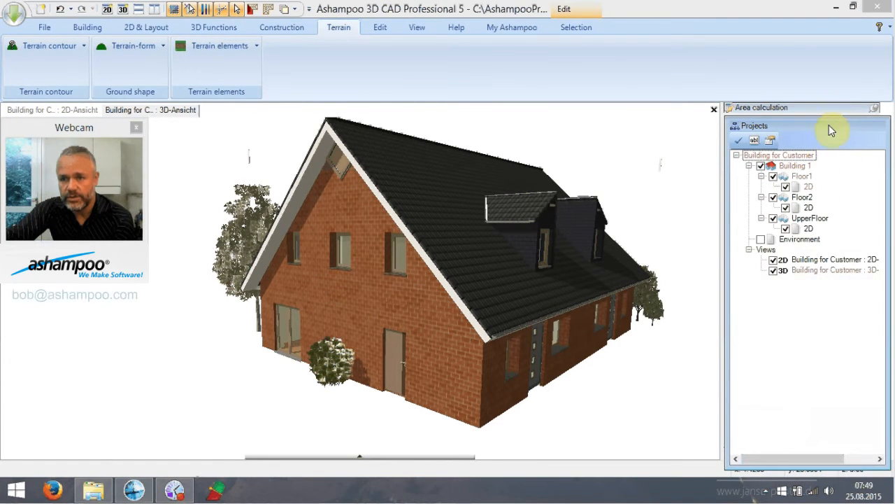
left_click(799, 453)
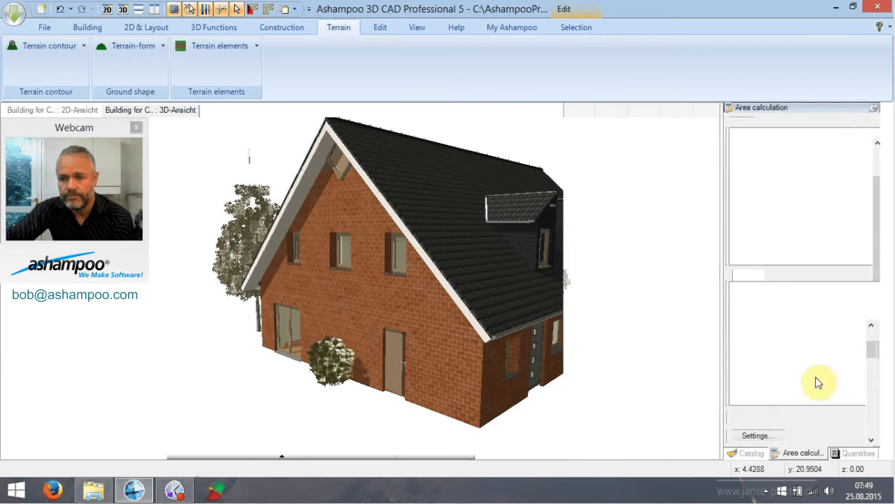
left_click(749, 453)
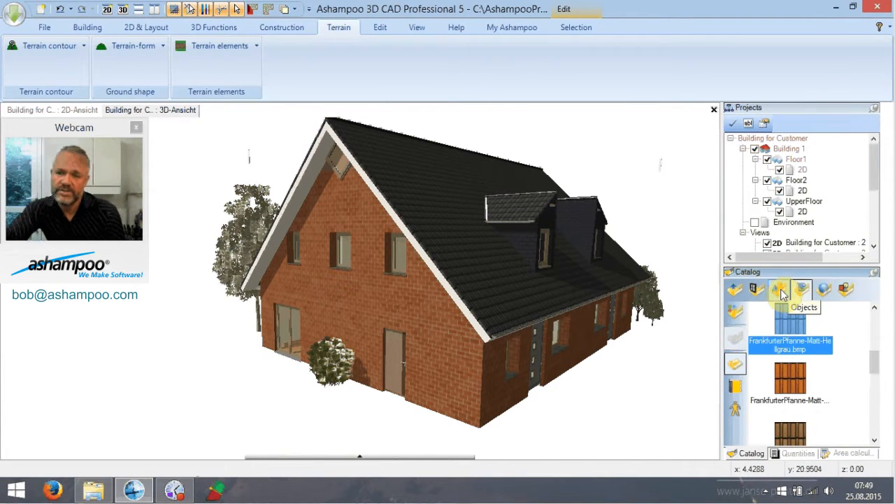
- Browse the catalog's object categories to the trees and preview Baum, Typ 04
left_click(778, 289)
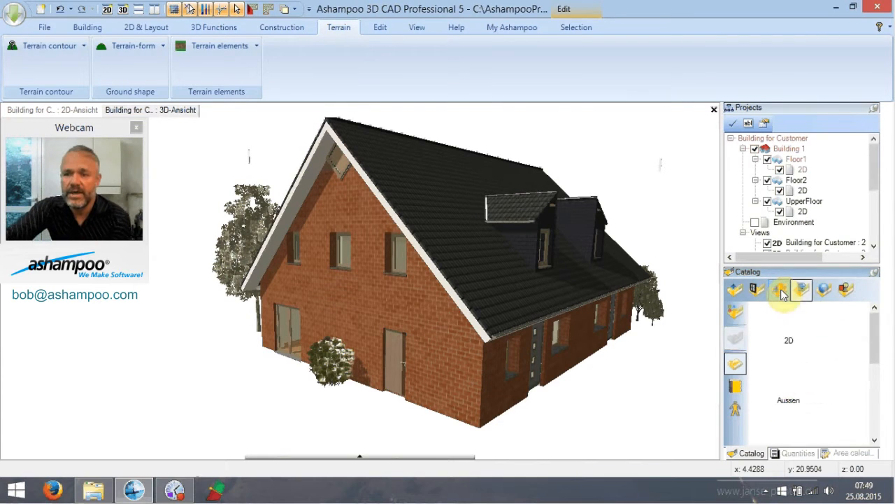
left_click(779, 289)
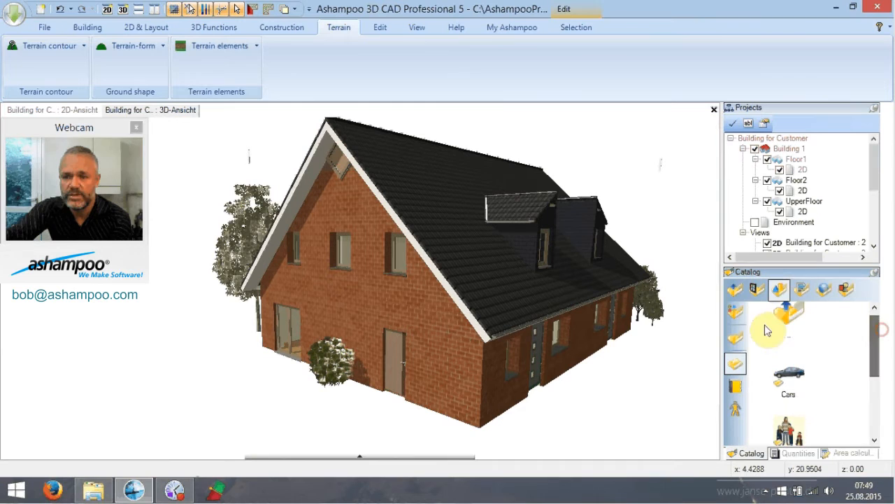
scroll("down", 3)
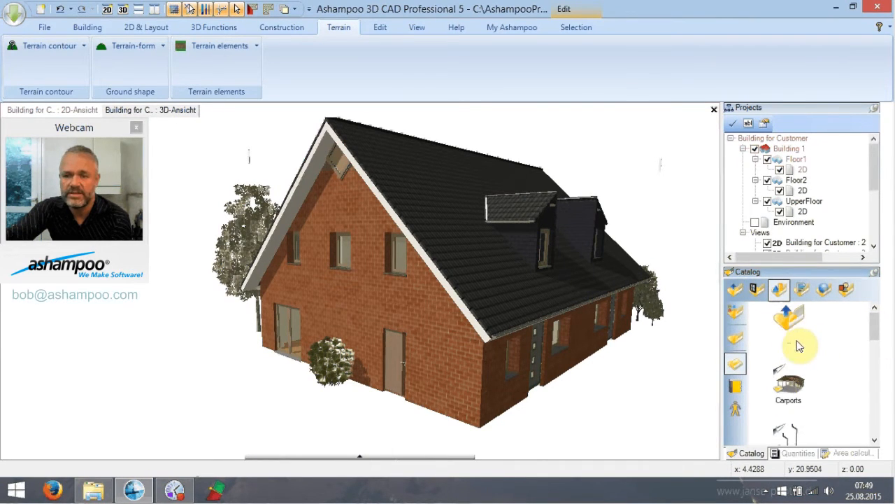
mouse_move(878, 329)
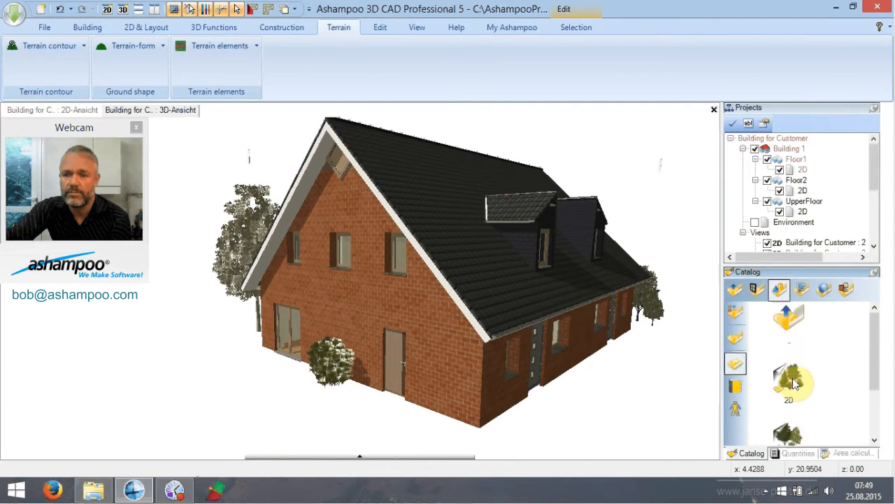
scroll("down", 3)
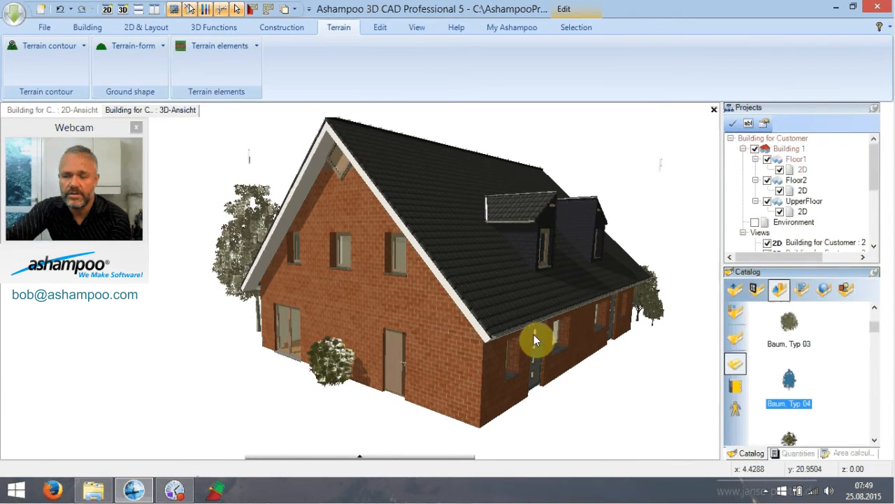
double_click(789, 378)
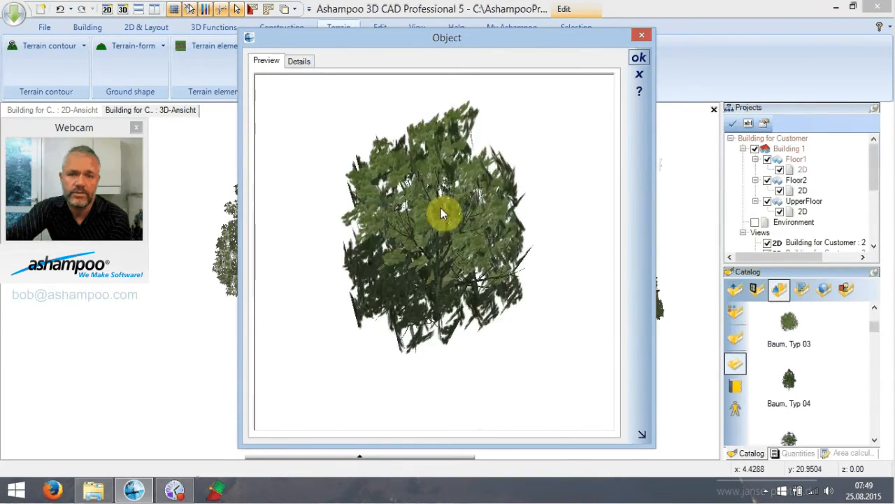
- Close the Baum, Typ 04 preview and collapse Catalog so Projects fills the side
left_click(638, 56)
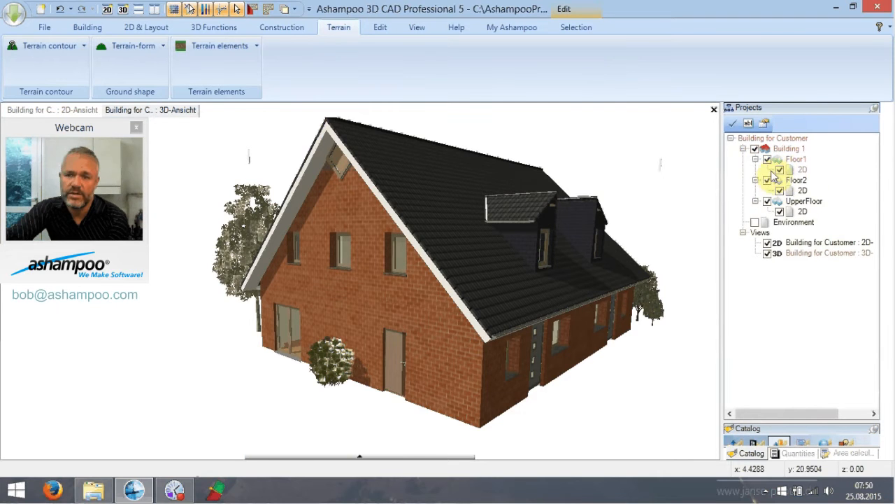
left_click(767, 159)
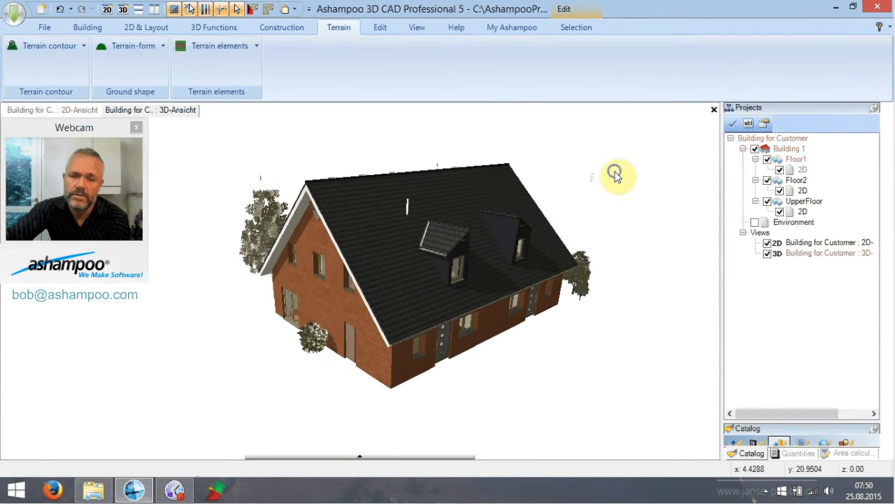
- Orbit the 3D view to look down on the ground floor's rooms and stairs
left_click_drag(614, 173, 373, 283)
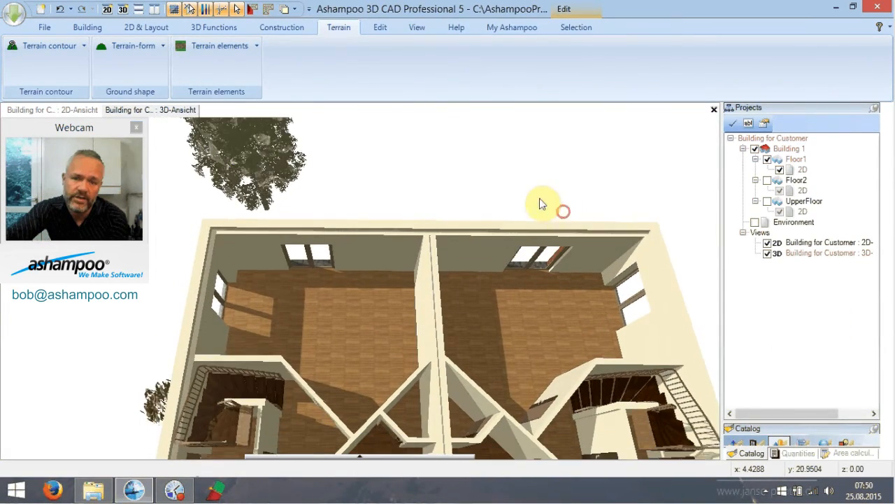
left_click_drag(542, 203, 615, 191)
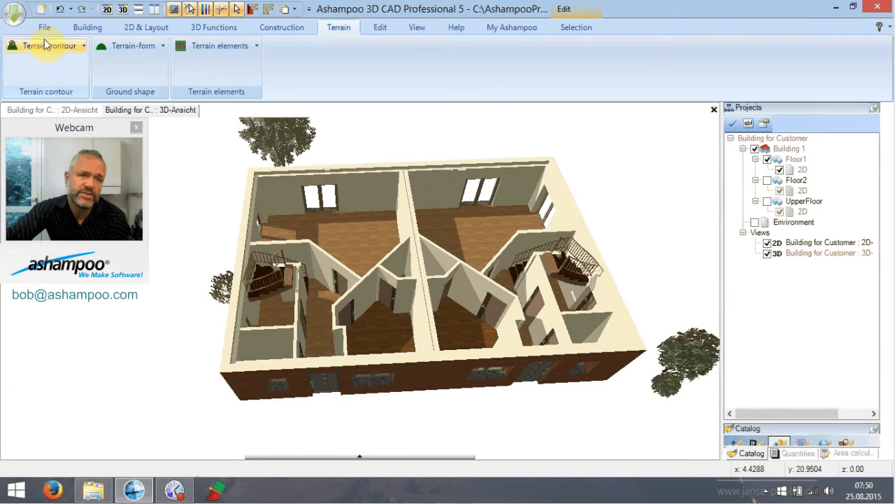
- Glance at the File commands, then show the Building tools for walls, stairs and roofs
left_click(44, 27)
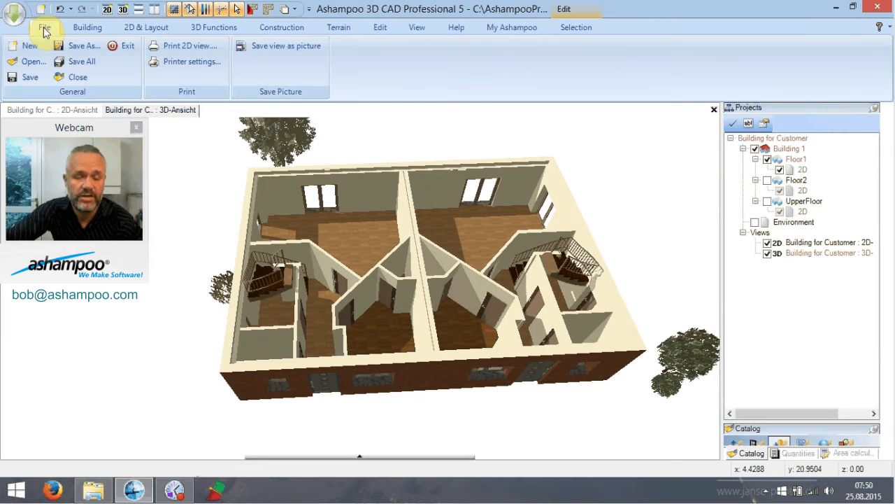
mouse_move(845, 92)
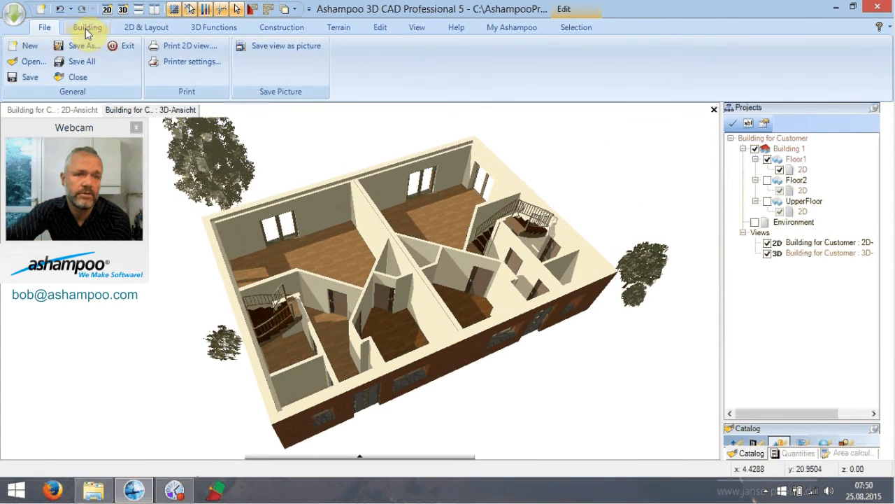
left_click(87, 26)
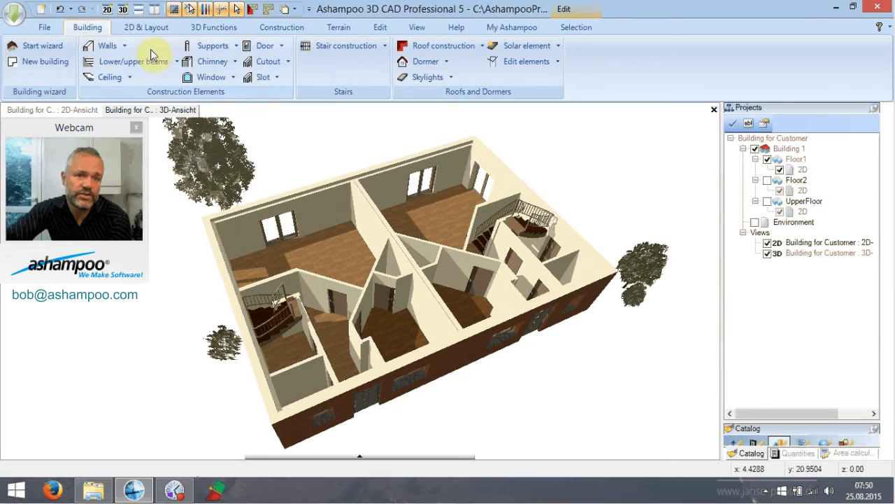
mouse_move(152, 84)
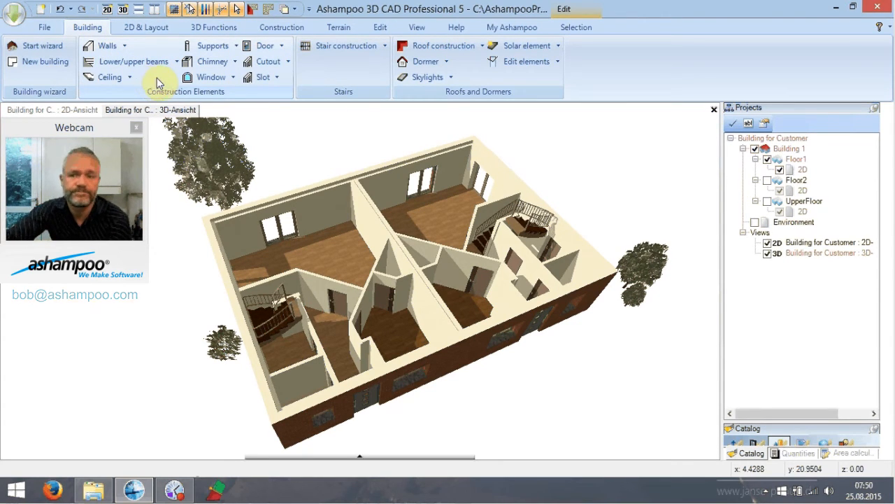
mouse_move(577, 134)
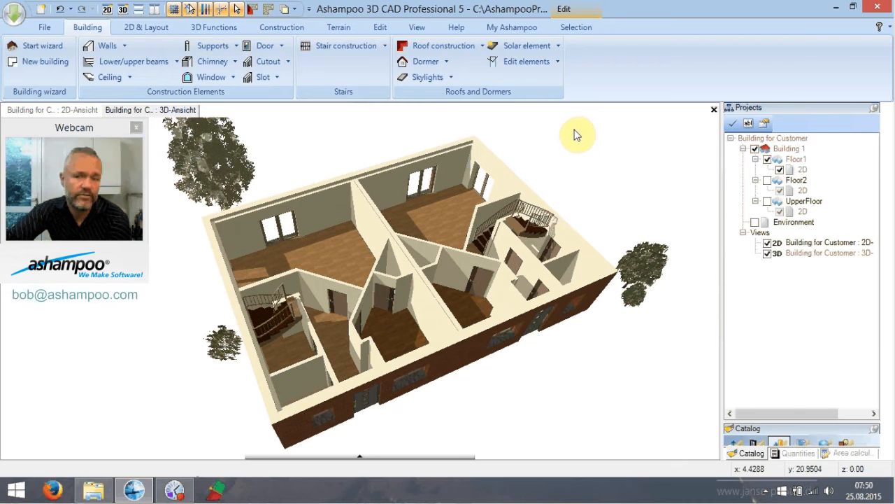